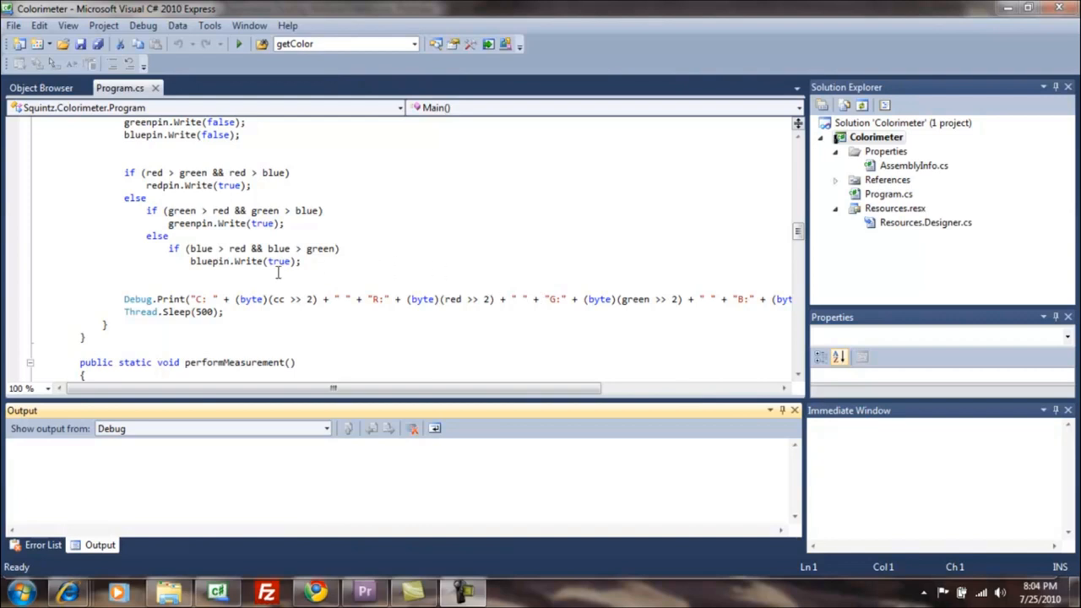
mouse_move(135, 299)
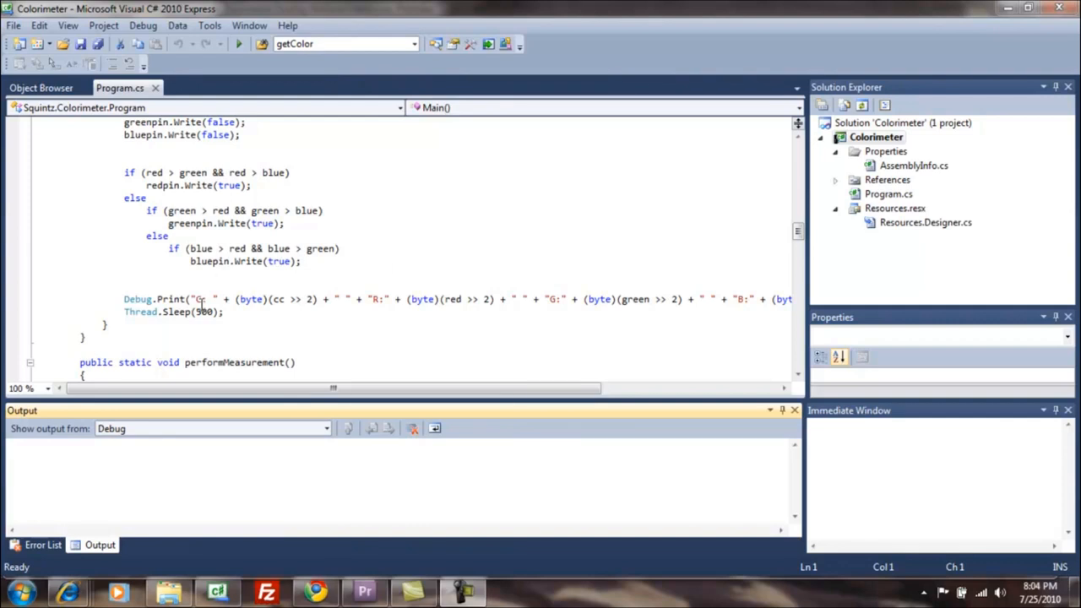
mouse_move(281, 299)
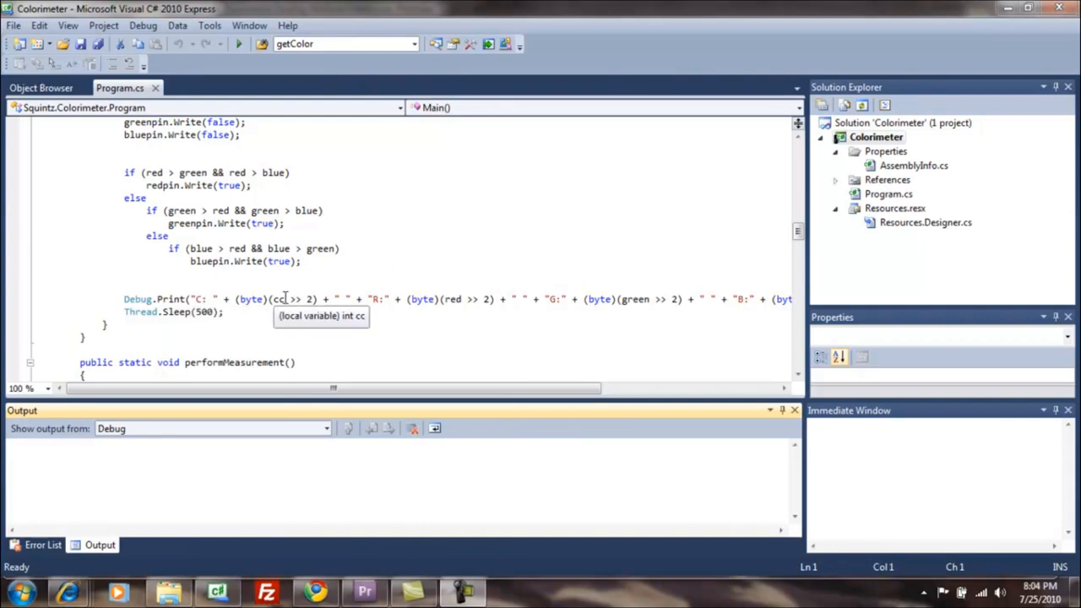
mouse_move(105, 472)
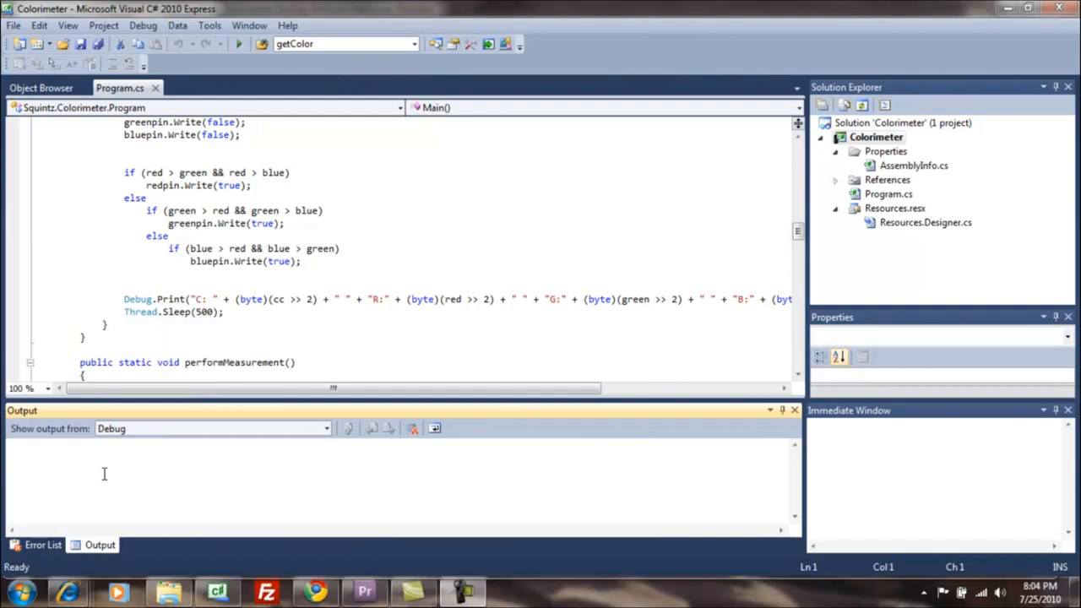
mouse_move(169, 286)
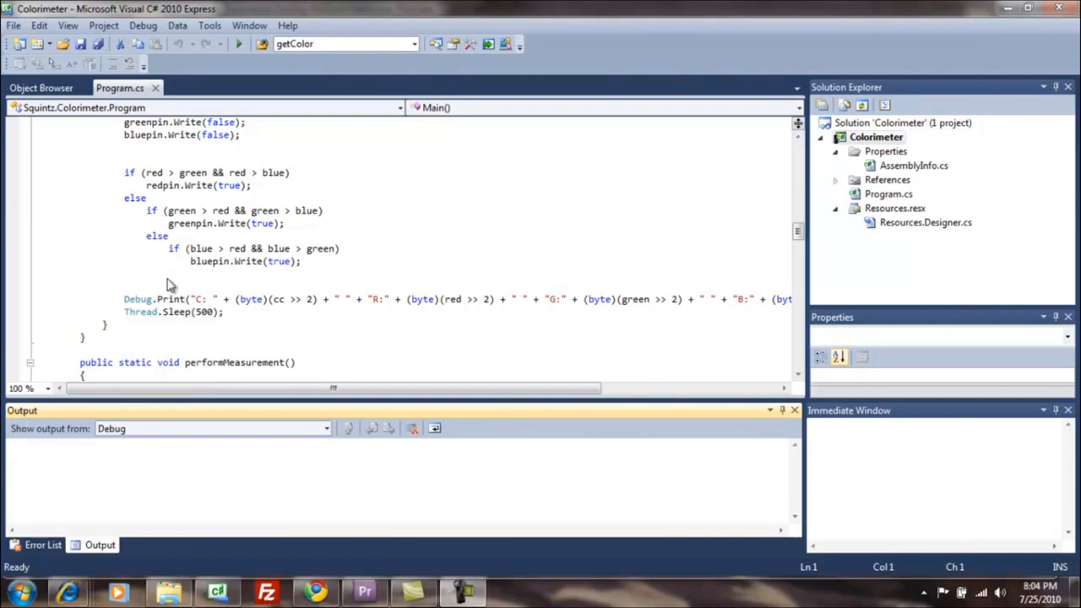
mouse_move(239, 44)
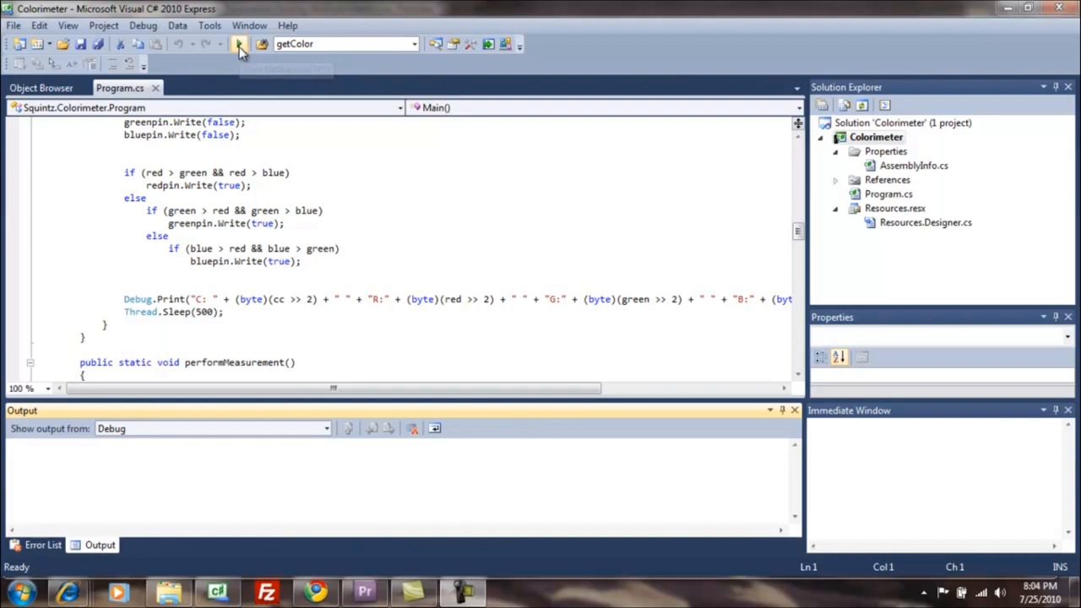
mouse_move(239, 44)
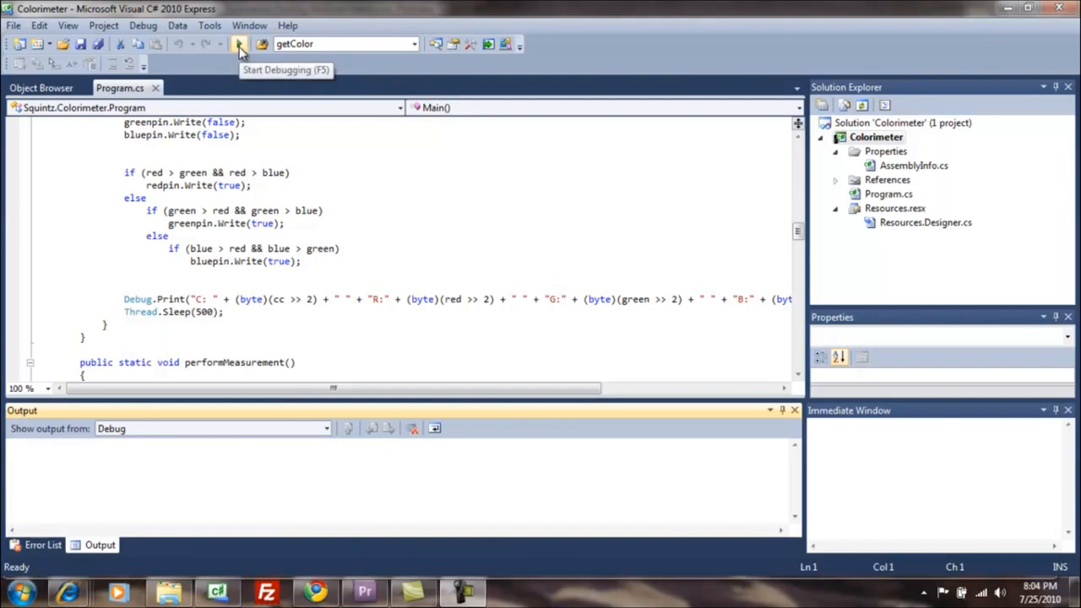
mouse_move(240, 44)
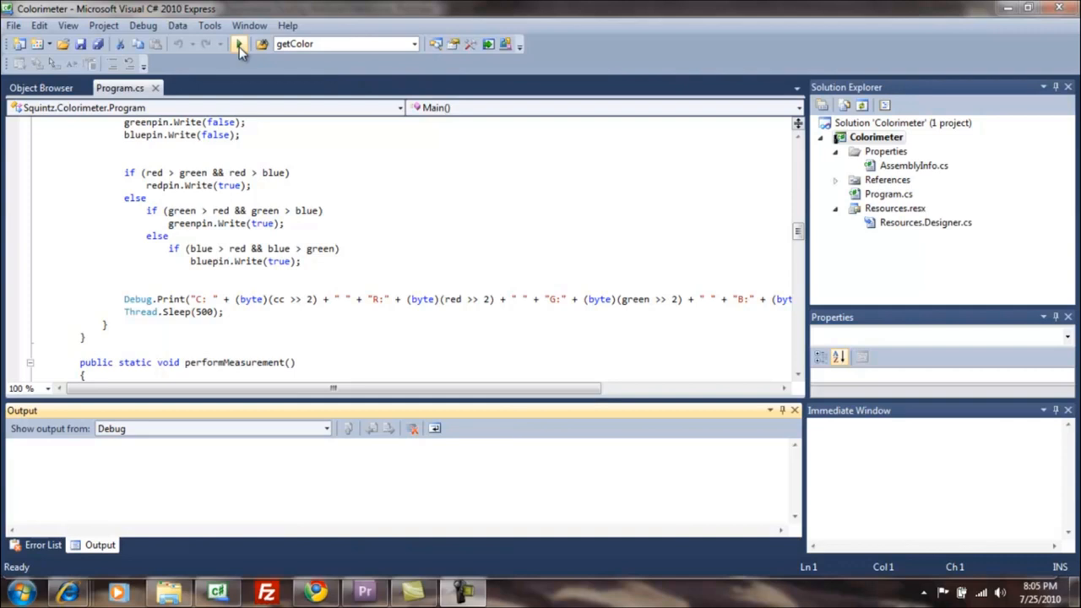
- Run the Colorimeter program under the debugger and follow the C, R, G, B readings in Output
left_click(240, 44)
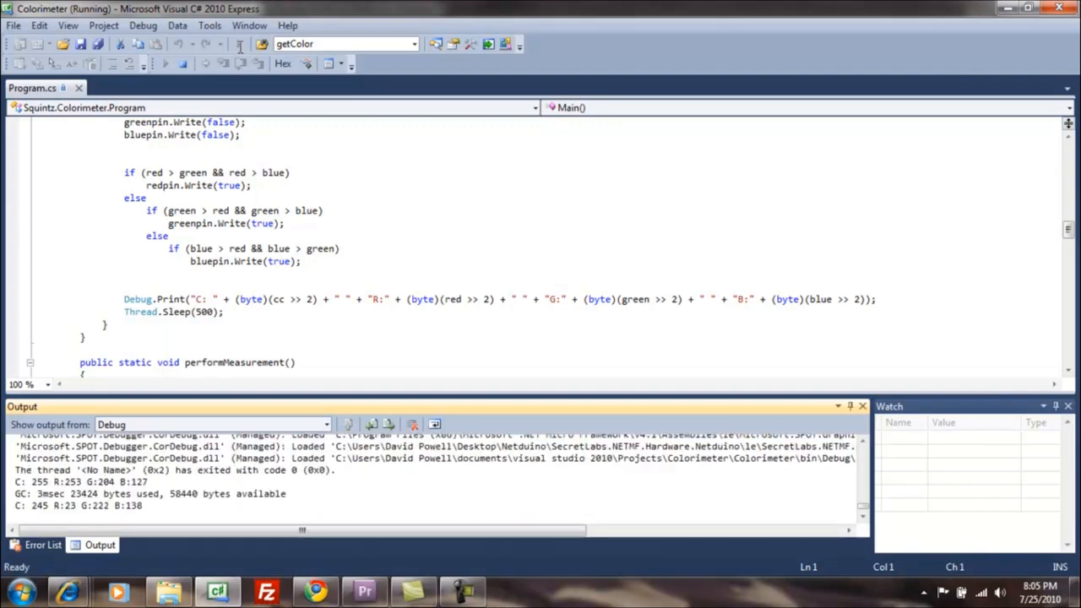
scroll("down", 3)
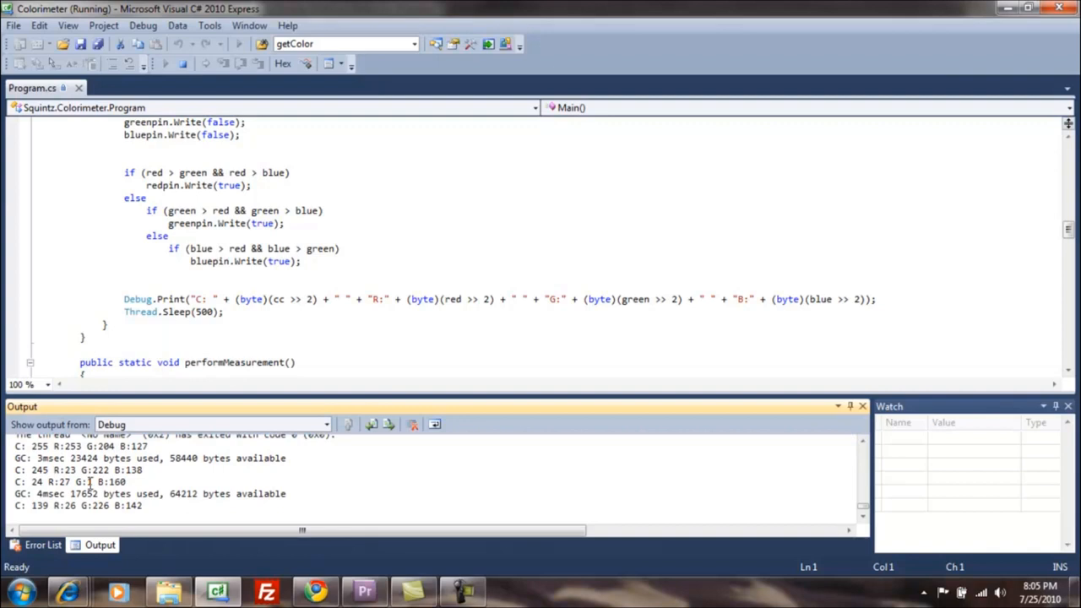